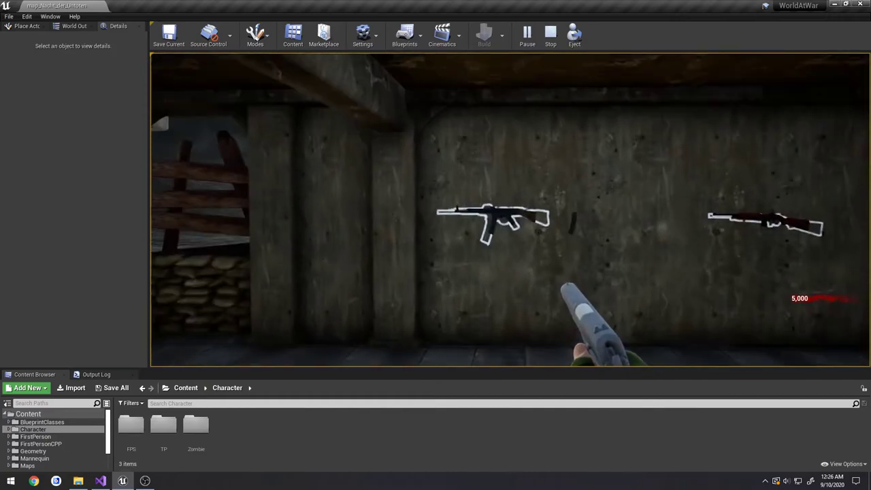
Stop the running Play-in-Editor session to get back to the code
{"action": "left_click", "coordinate": [550, 32]}
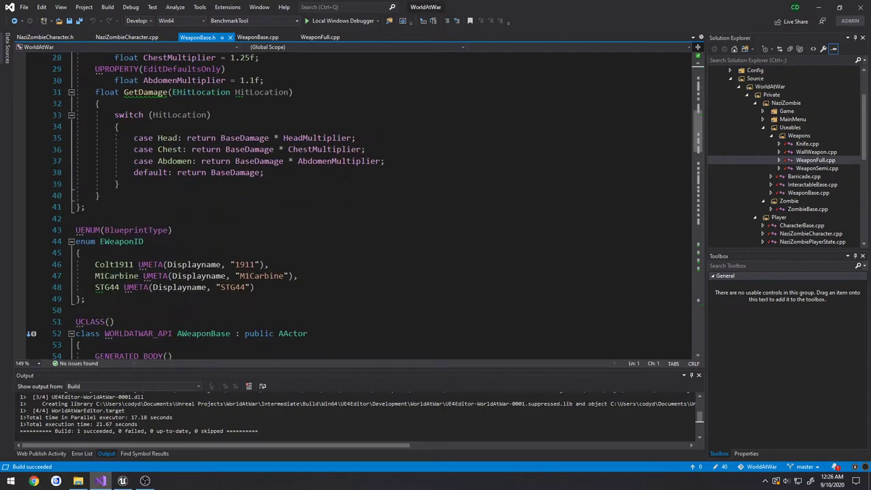
Open WeaponFull.h from Public > NaziZombie > Useables > Weapons, then return to WeaponBase.h
{"action": "scroll", "scroll_direction": "down", "scroll_amount": 3}
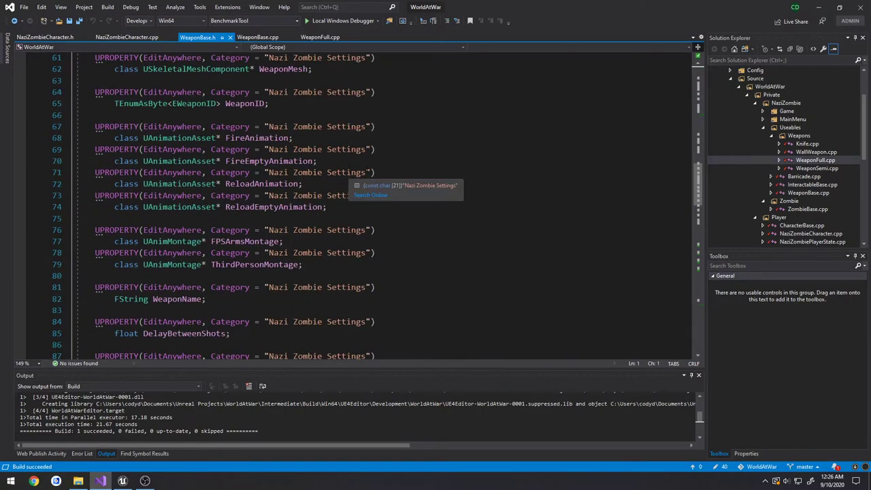
{"action": "scroll", "scroll_direction": "down", "scroll_amount": 3}
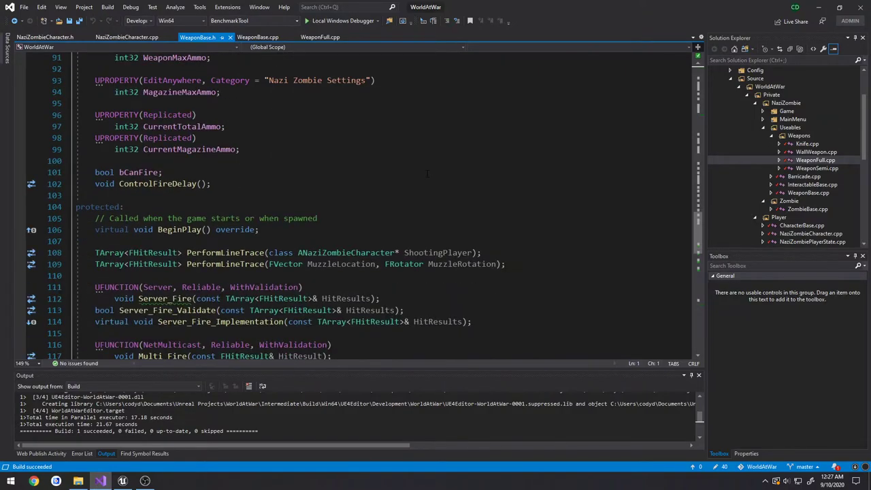
{"action": "scroll", "scroll_direction": "down", "scroll_amount": 3}
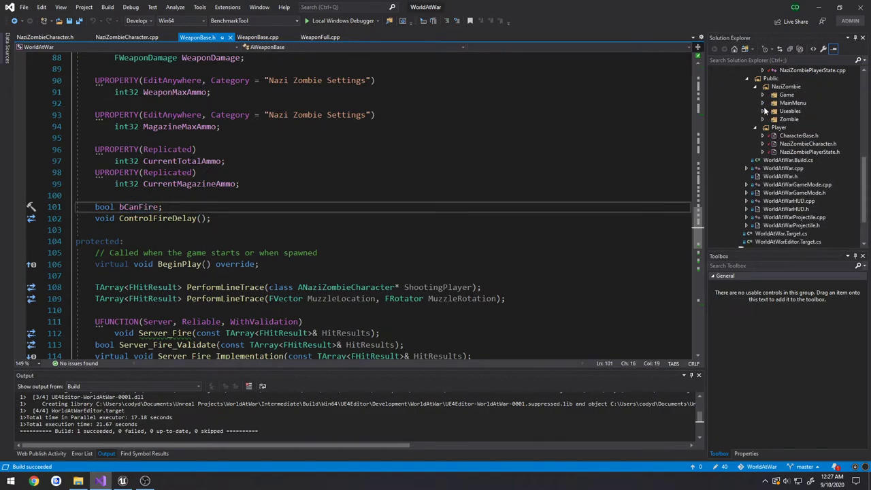
{"action": "left_click", "coordinate": [764, 111]}
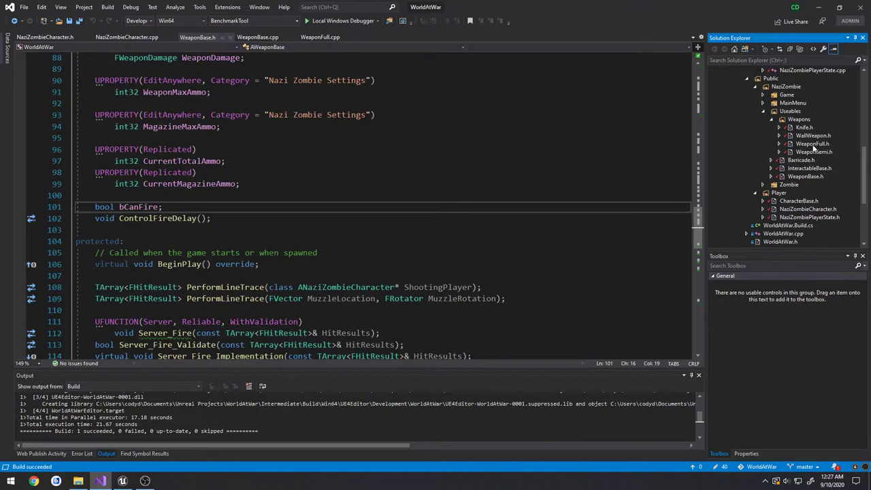
{"action": "left_click", "coordinate": [197, 37]}
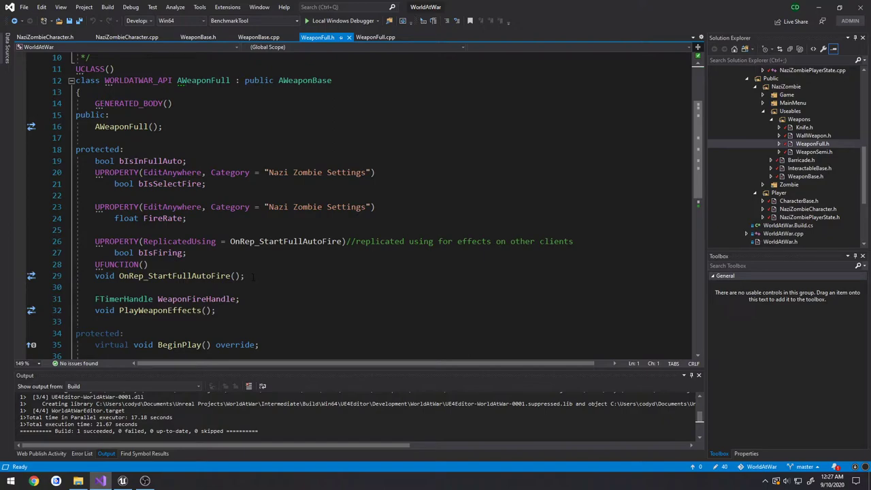
{"action": "mouse_move", "coordinate": [198, 37]}
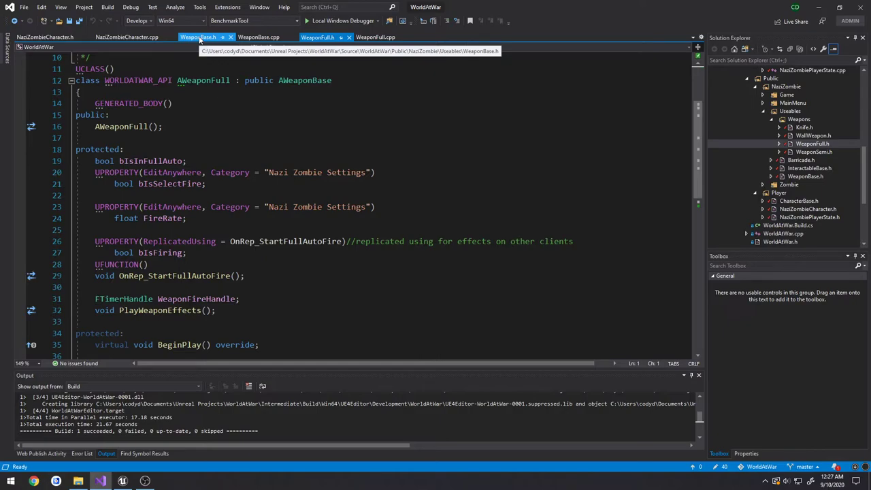
{"action": "left_click", "coordinate": [198, 37]}
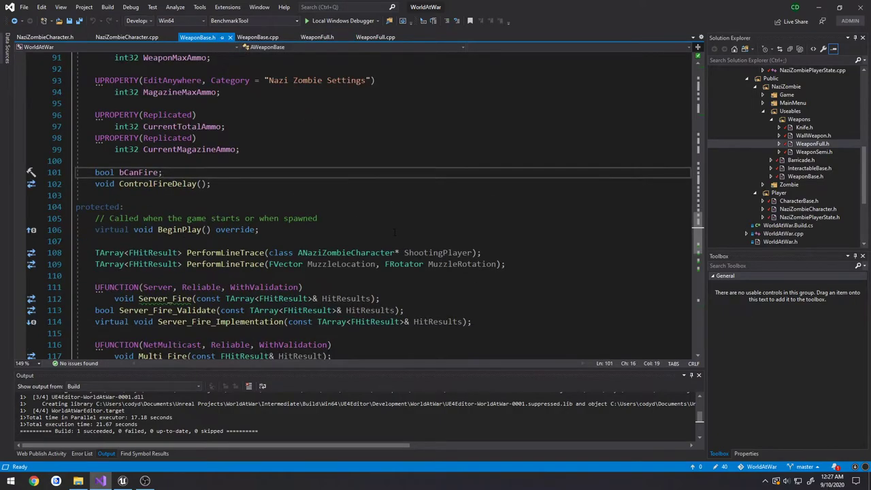
{"action": "scroll", "scroll_direction": "down", "scroll_amount": 3}
{"action": "type", "text": "FWeaponDamage GetWeaponDamage();"}
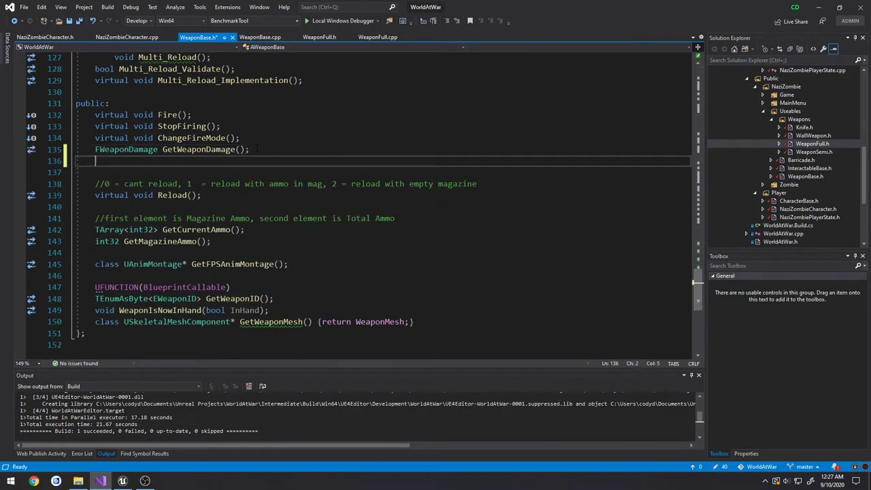
Declare virtual bool IsFiring() {return false;} under GetWeaponDamage() and copy that line
{"action": "type", "text": "v"}
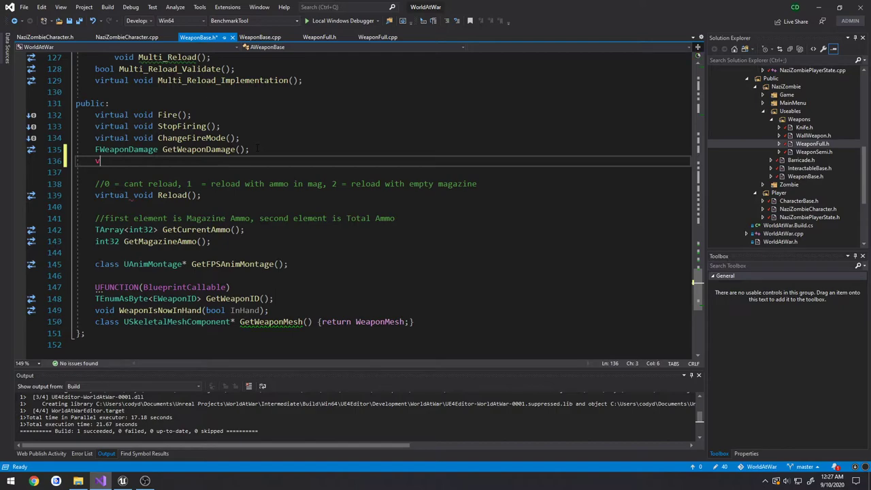
{"action": "type", "text": "irtual void"}
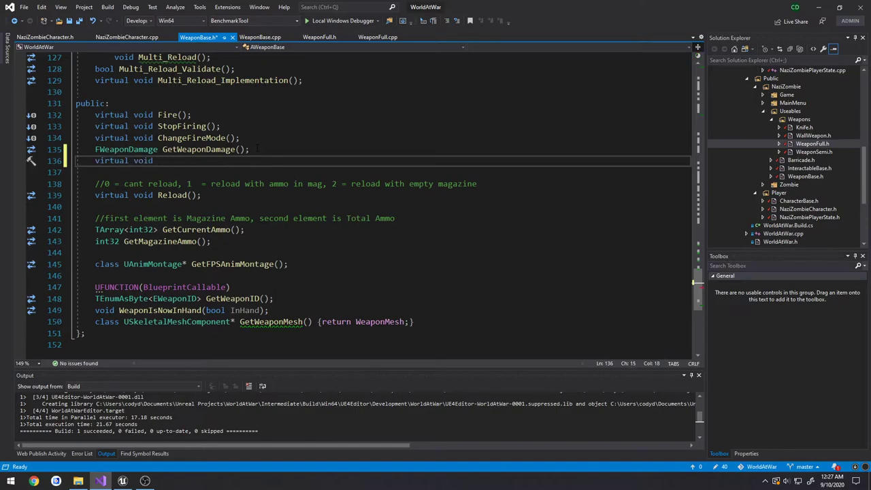
{"action": "type", "text": "Is"}
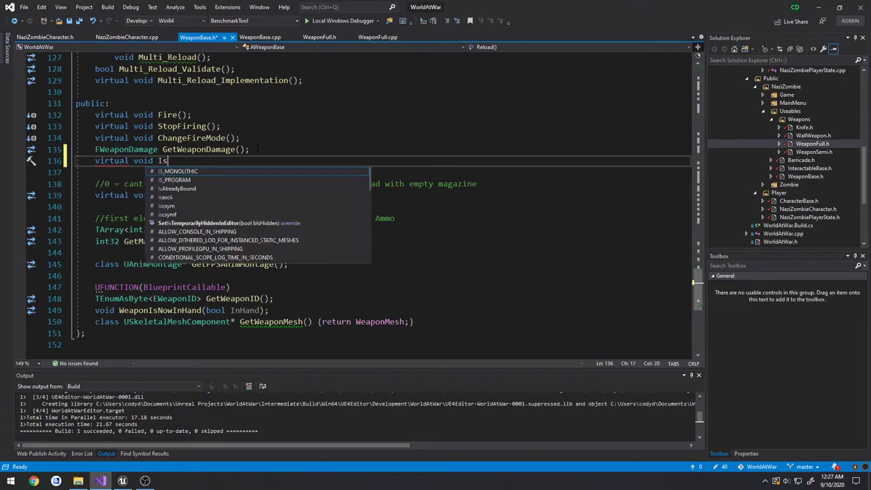
{"action": "type", "text": "Firing();"}
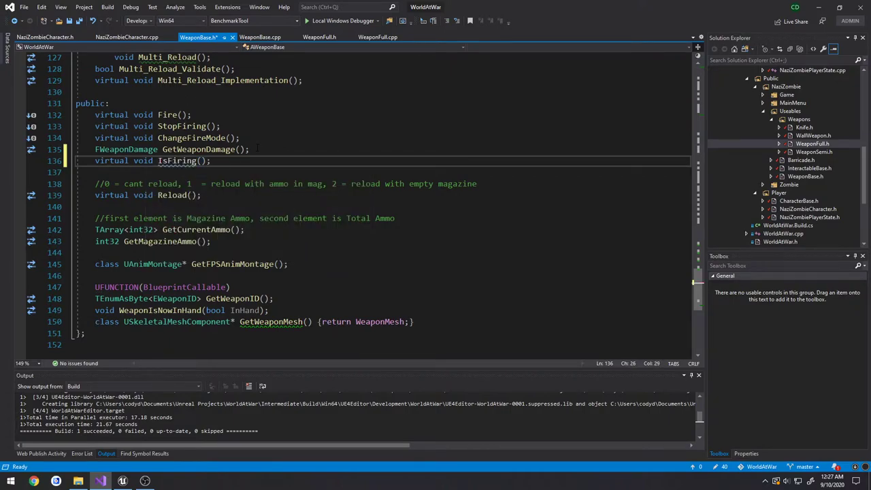
{"action": "left_click", "coordinate": [208, 161]}
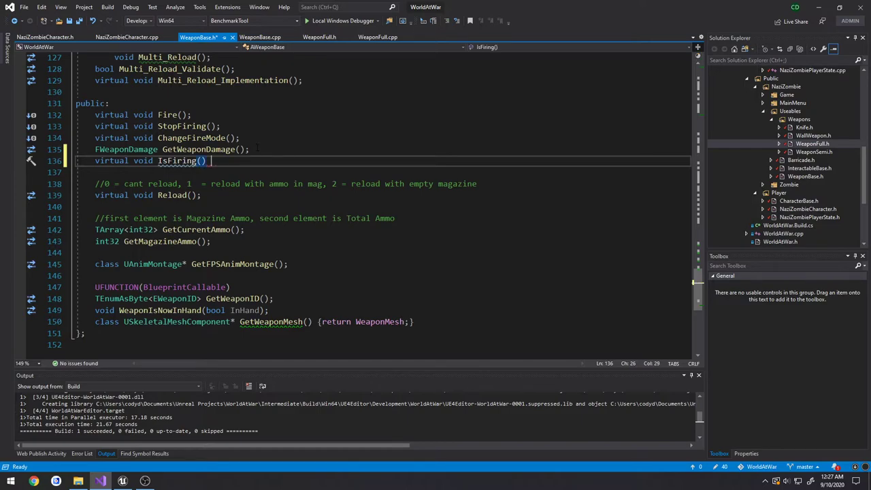
{"action": "type", "text": "{return }"}
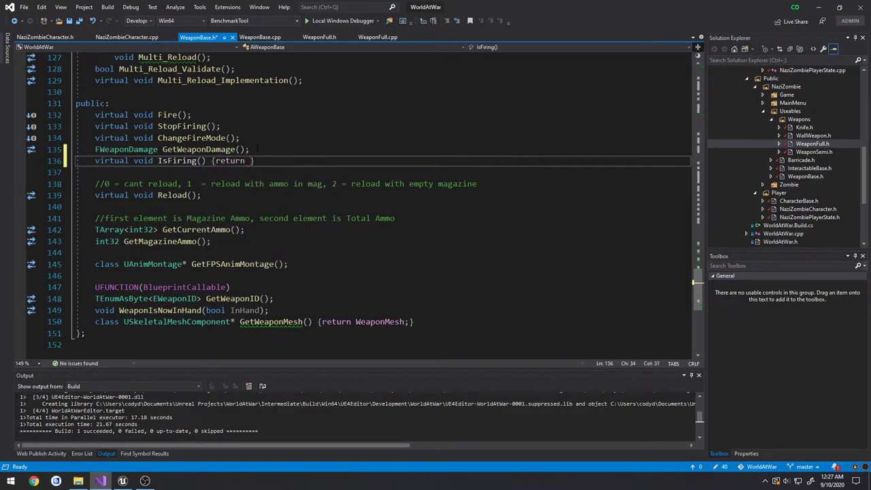
{"action": "type", "text": "false;"}
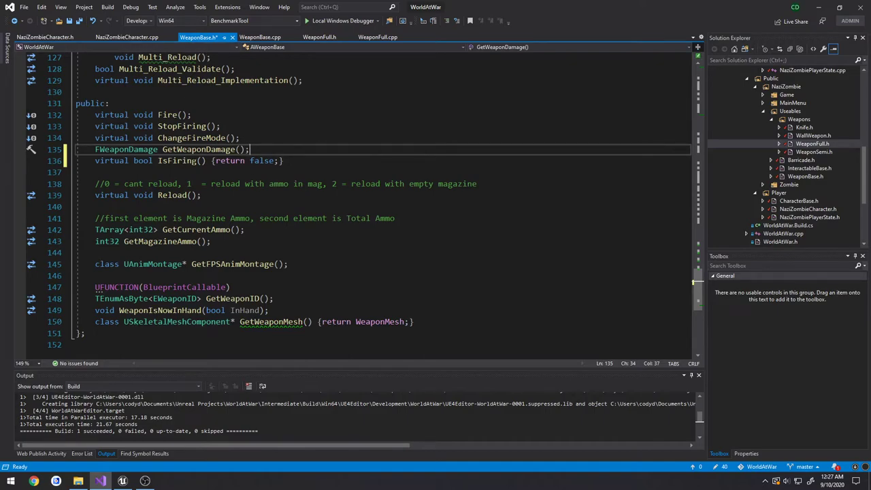
{"action": "triple_click", "coordinate": [187, 160]}
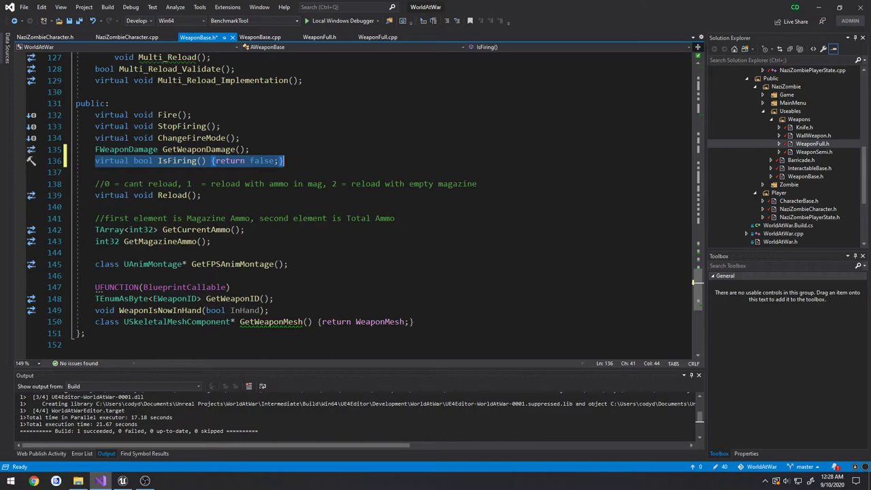
{"action": "left_click", "coordinate": [319, 37]}
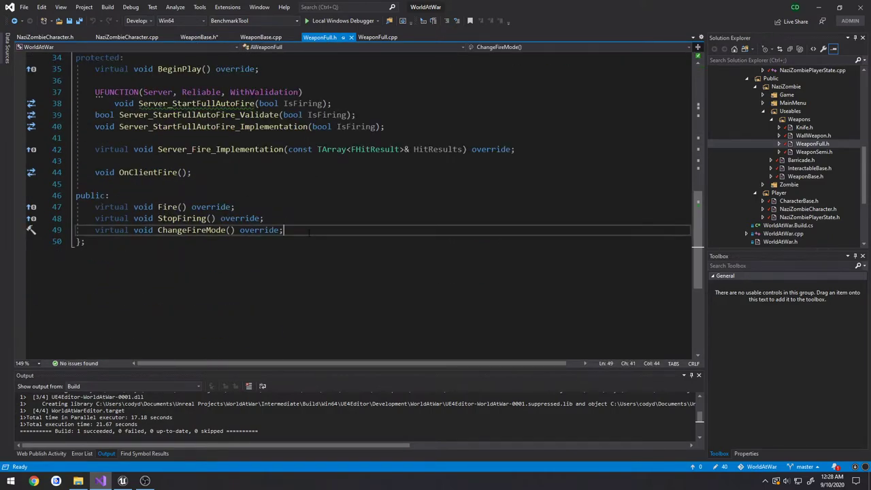
Paste IsFiring() under ChangeFireMode() in WeaponFull.h as an override returning bIsFiring
{"action": "type", "text": "virtual bool IsFiring() {return false;}"}
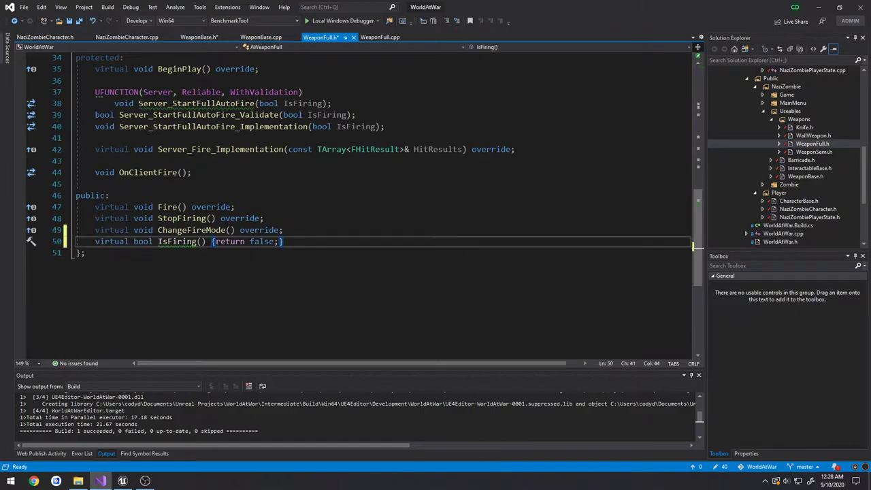
{"action": "type", "text": "override"}
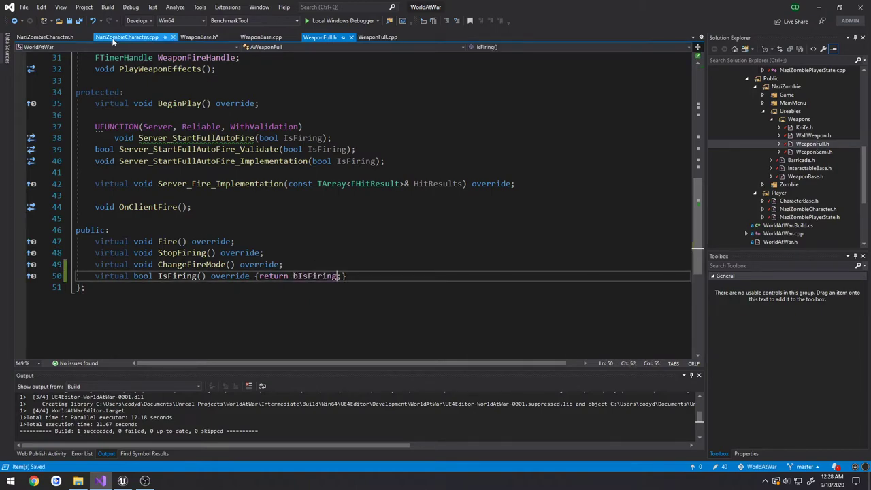
{"action": "left_click", "coordinate": [126, 37]}
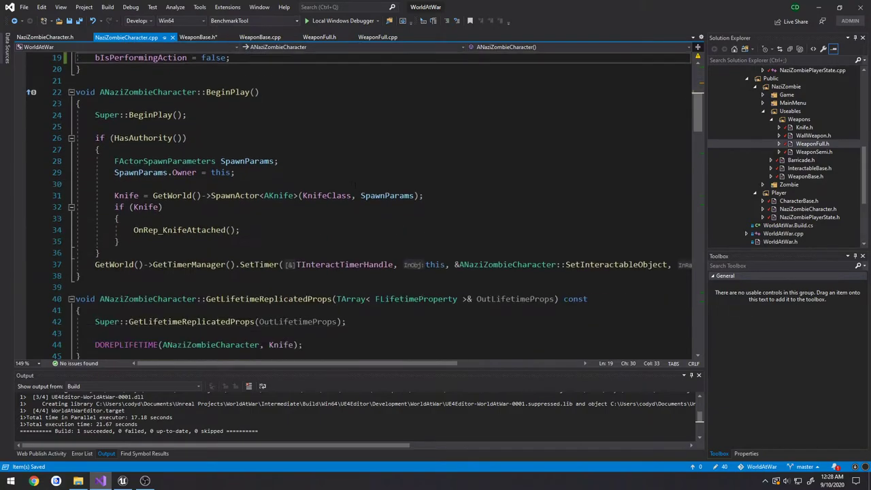
{"action": "scroll", "scroll_direction": "down", "scroll_amount": 3}
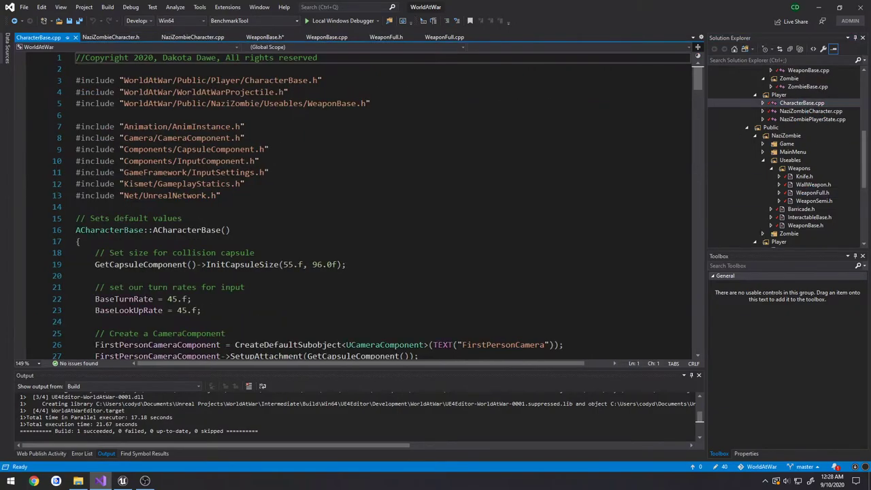
{"action": "scroll", "scroll_direction": "down", "scroll_amount": 3}
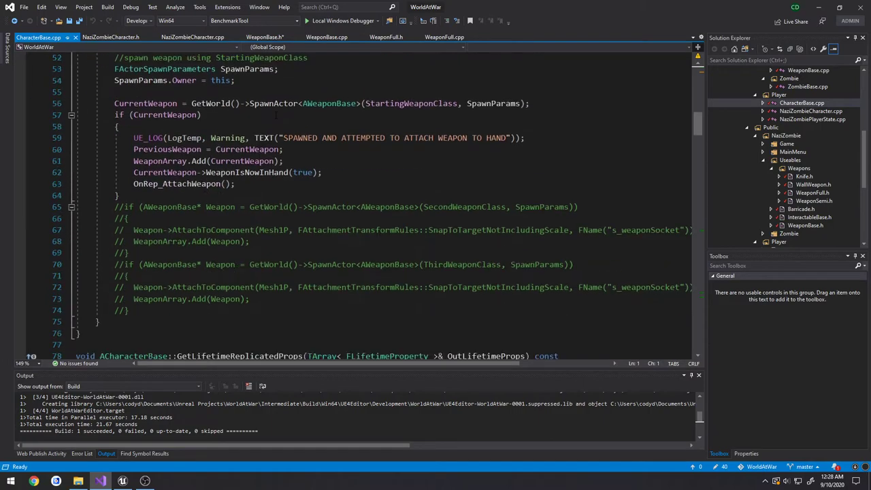
{"action": "scroll", "scroll_direction": "down", "scroll_amount": 3}
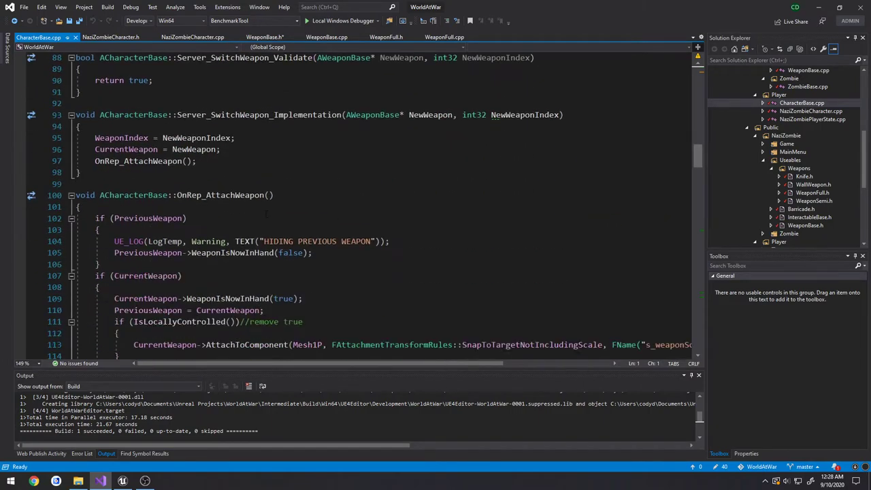
{"action": "scroll", "scroll_direction": "down", "scroll_amount": 3}
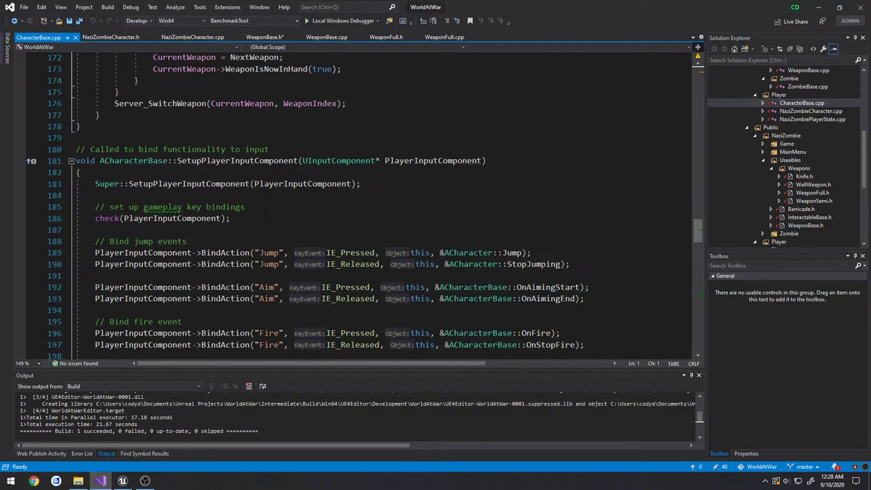
{"action": "scroll", "scroll_direction": "down", "scroll_amount": 3}
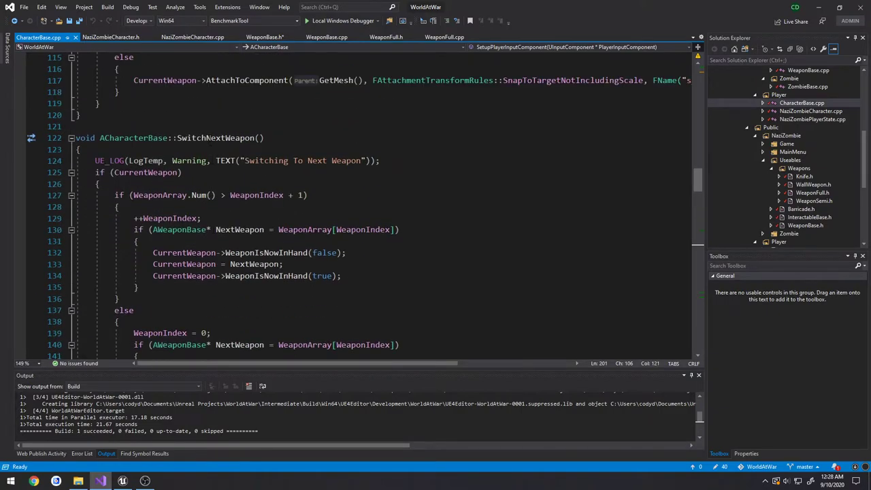
{"action": "double_click", "coordinate": [217, 138]}
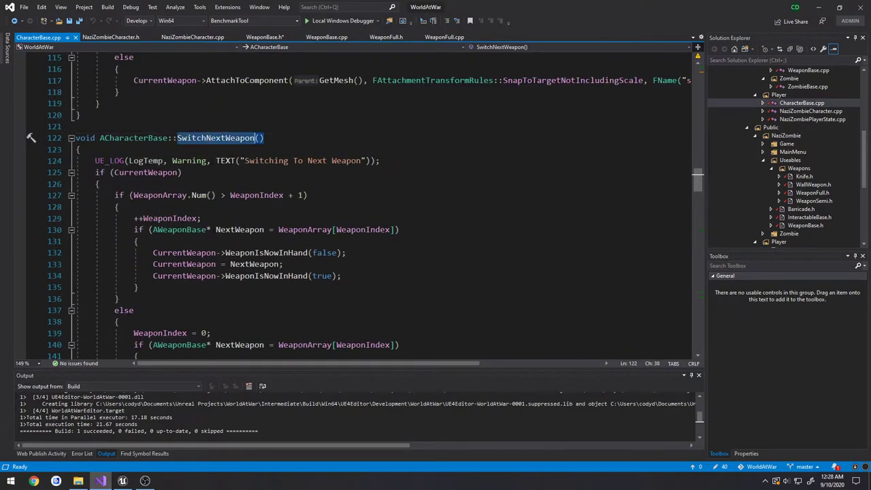
{"action": "scroll", "scroll_direction": "down", "scroll_amount": 3}
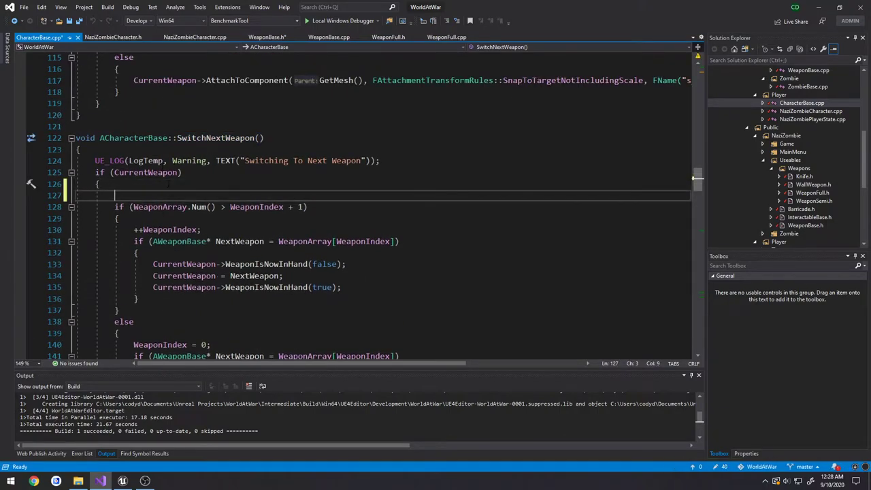
Add if (CurrentWeapon->IsFiring()) return; inside SwitchNextWeapon's CurrentWeapon block
{"action": "type", "text": "if (CurrentWeapon->"}
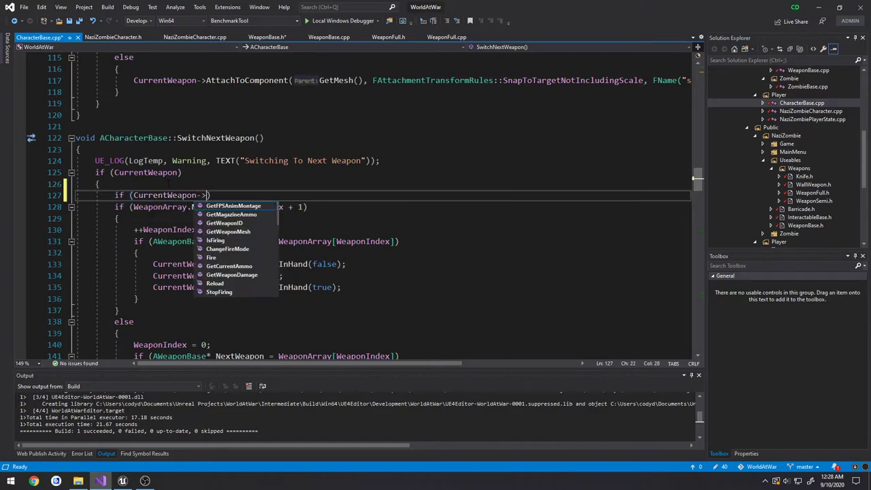
{"action": "type", "text": "Firing("}
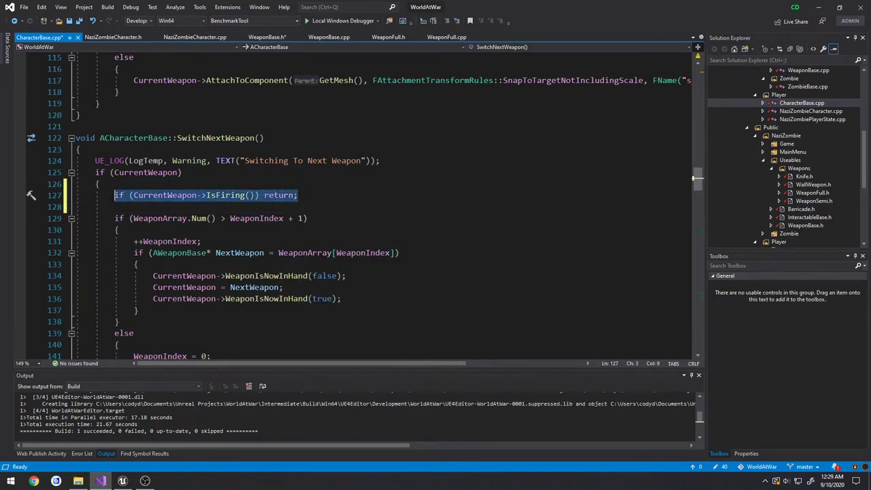
{"action": "scroll", "scroll_direction": "down", "scroll_amount": 3}
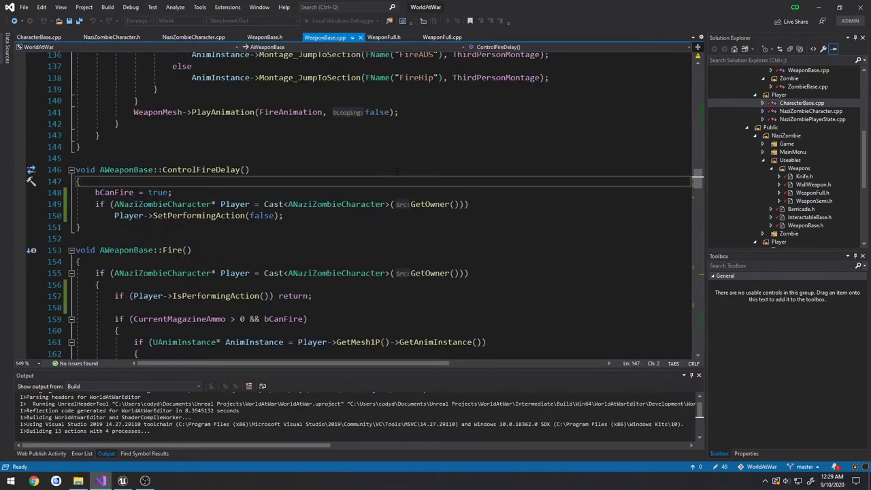
Build the solution successfully and open the WorldAtWar project folder in File Explorer
{"action": "scroll", "scroll_direction": "down", "scroll_amount": 3}
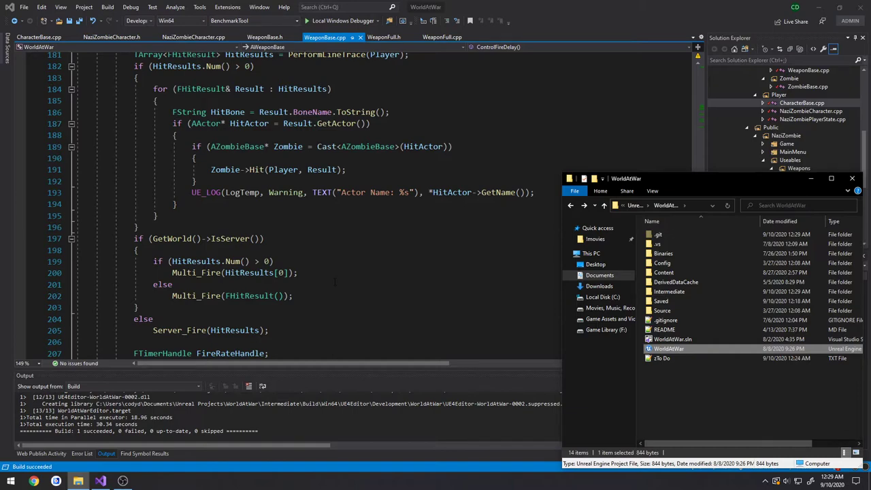
Launch the WorldAtWar .uproject file in the Unreal Engine 4 Editor
{"action": "double_click", "coordinate": [668, 348]}
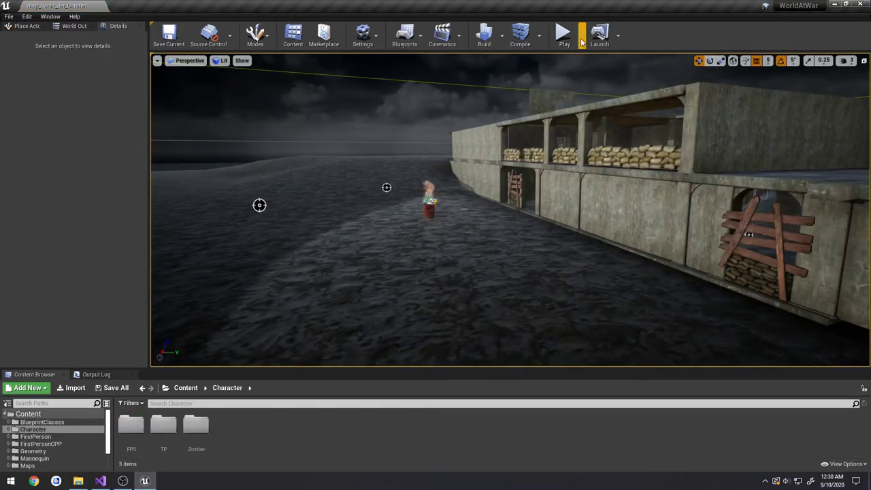
Play-test weapon switching with the pistol, stop play, and return to Visual Studio
{"action": "left_click", "coordinate": [564, 32]}
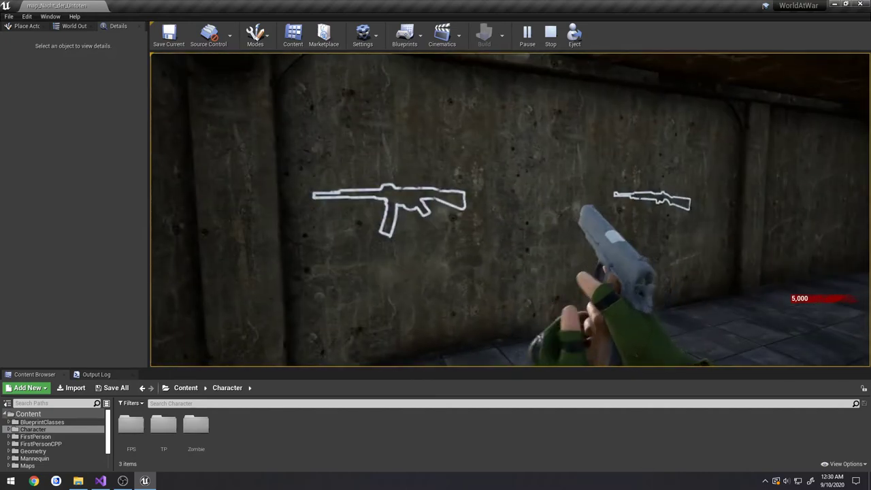
{"action": "left_click", "coordinate": [550, 32]}
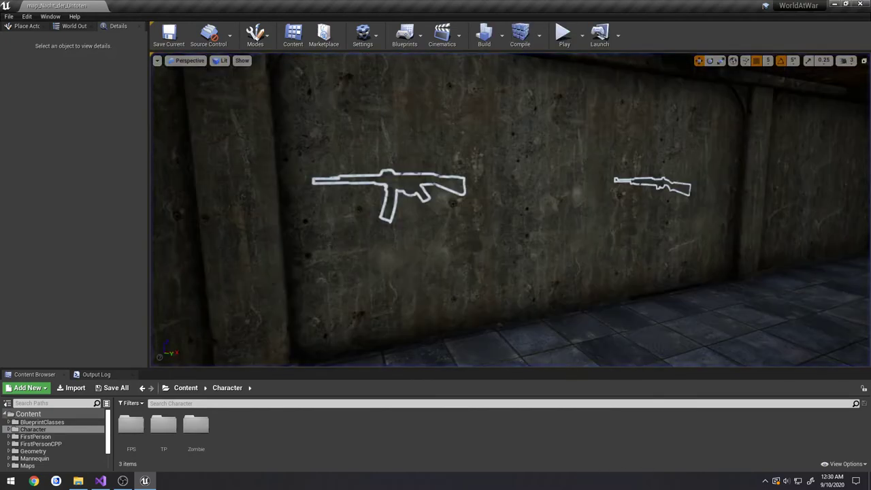
{"action": "left_click", "coordinate": [99, 481]}
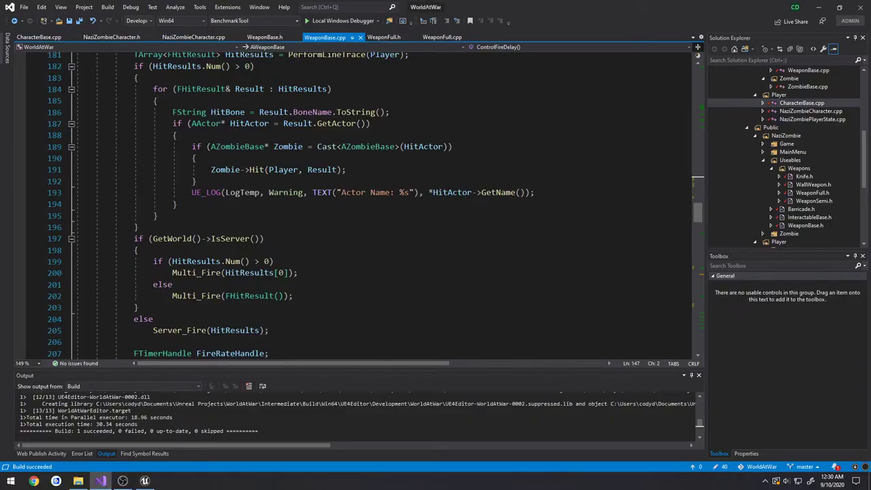
Add a private section declaring bool bIsFiring; above public: in WeaponBase.h and save
{"action": "left_click", "coordinate": [265, 37]}
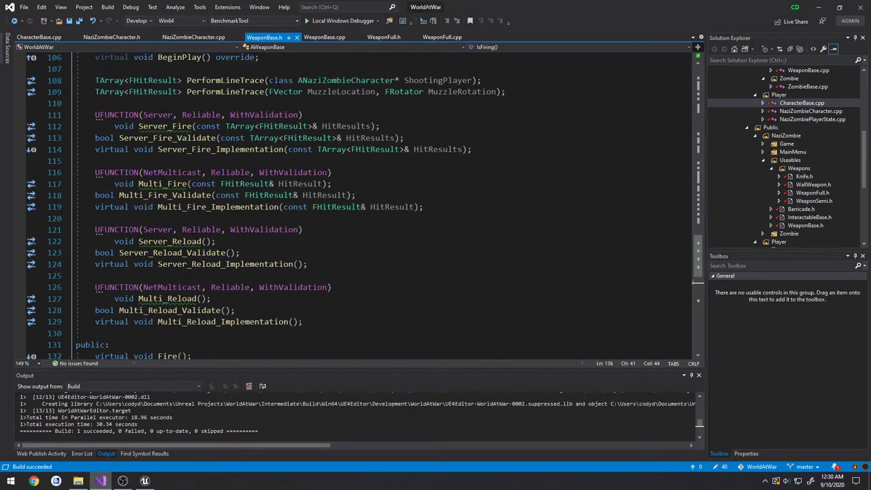
{"action": "type", "text": "private:"}
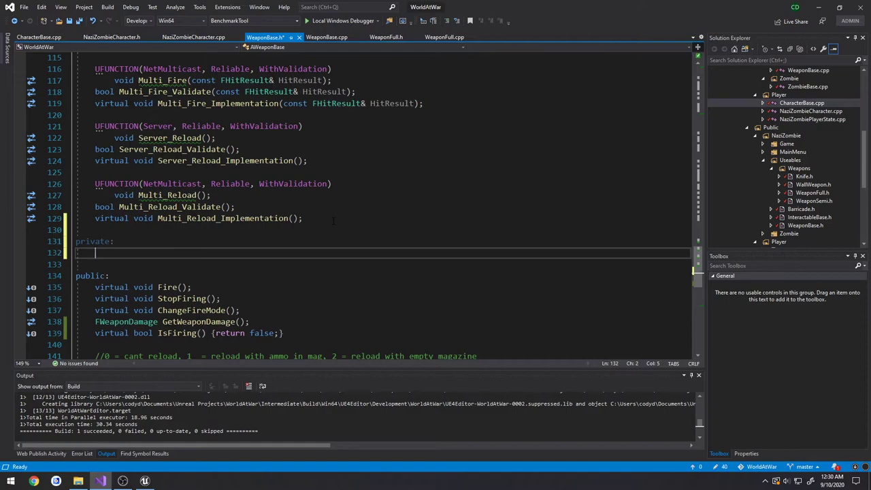
{"action": "type", "text": "bool b"}
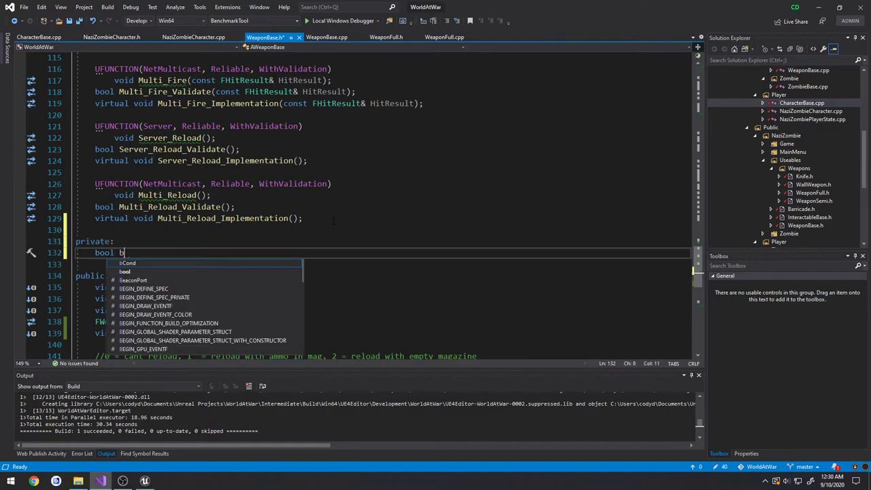
{"action": "type", "text": "IsFiring;"}
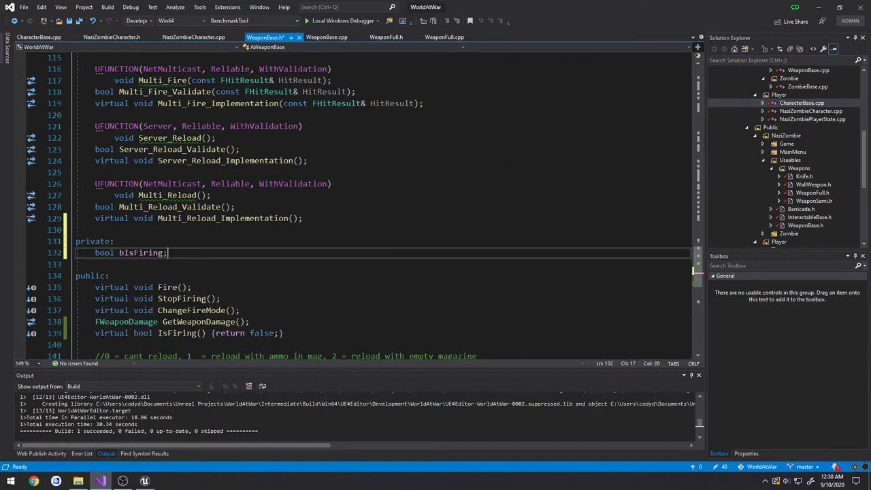
{"action": "double_click", "coordinate": [140, 253]}
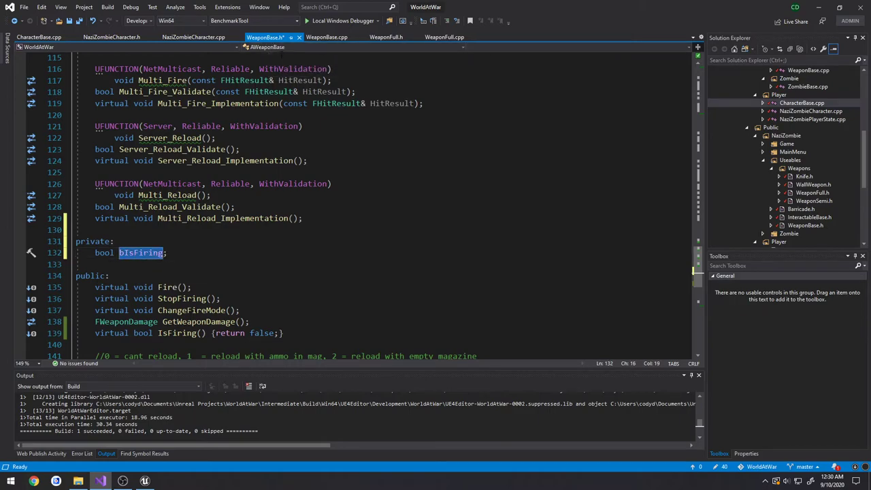
{"action": "left_click", "coordinate": [327, 36]}
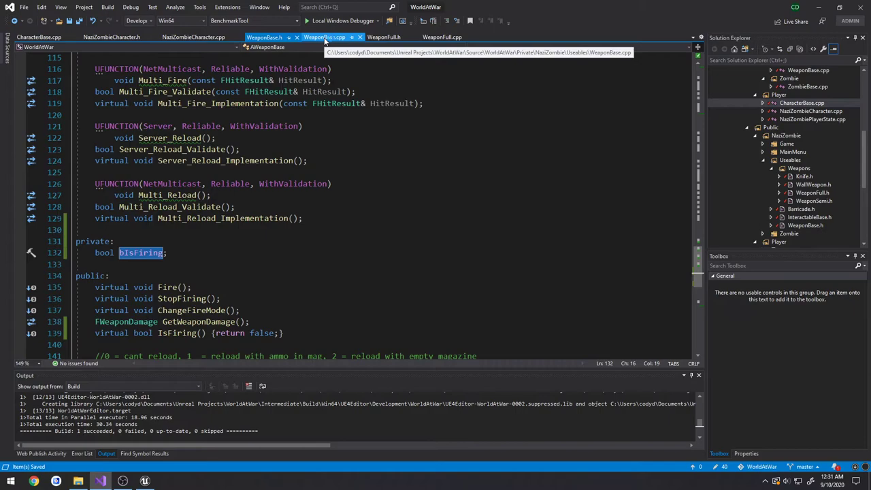
Enter a bIsFiring = false; line in WeaponBase.cpp
{"action": "left_click", "coordinate": [325, 36]}
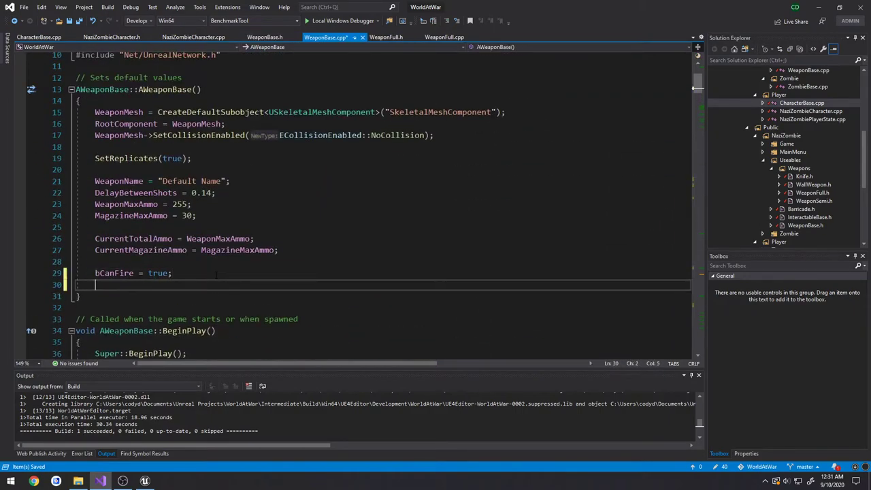
{"action": "type", "text": "bIsFiring = f"}
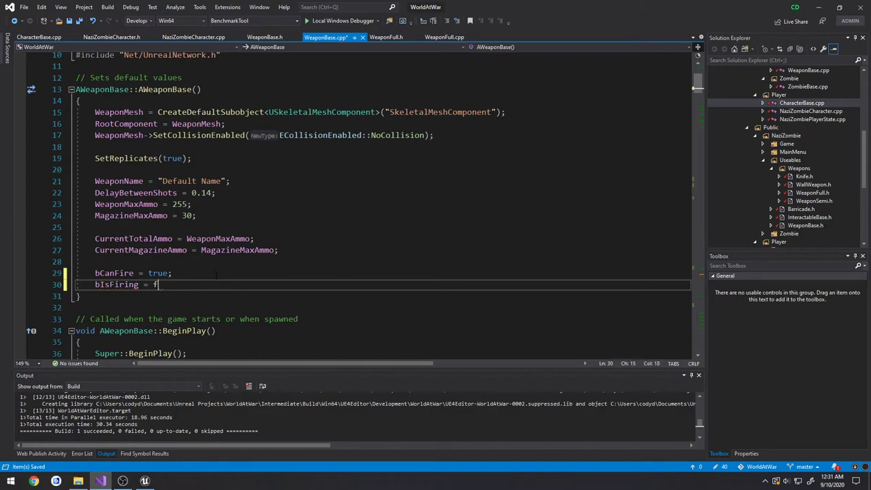
{"action": "type", "text": "alse;"}
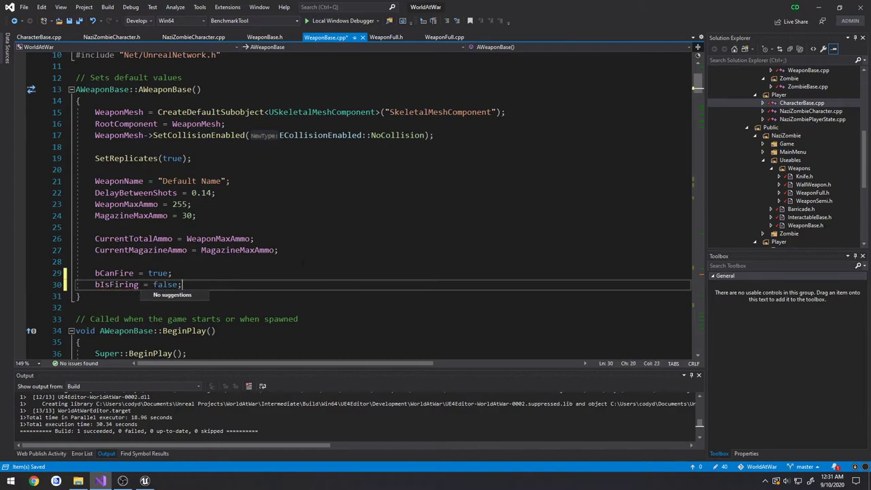
{"action": "scroll", "scroll_direction": "down", "scroll_amount": 3}
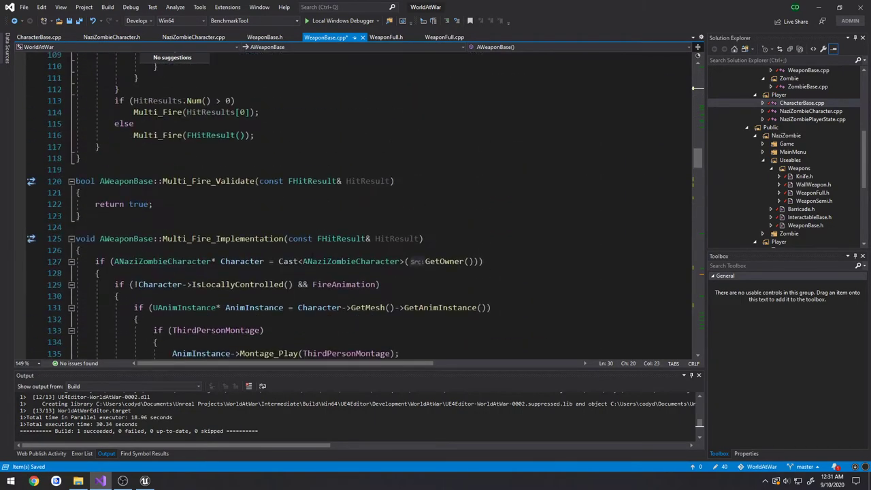
{"action": "scroll", "scroll_direction": "down", "scroll_amount": 3}
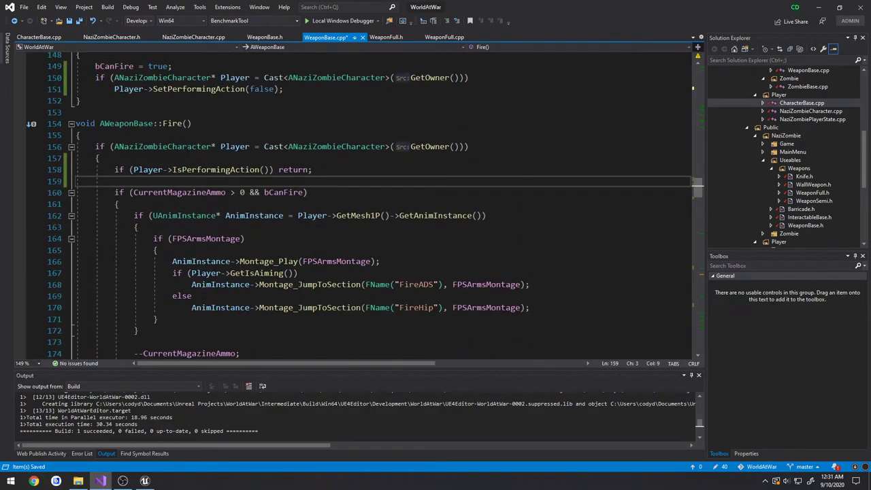
Set bIsFiring after bCanFire = false in Fire(), and bIsFiring = false in ControlFireDelay()
{"action": "double_click", "coordinate": [172, 124]}
{"action": "type", "text": "bCanFire = false;"}
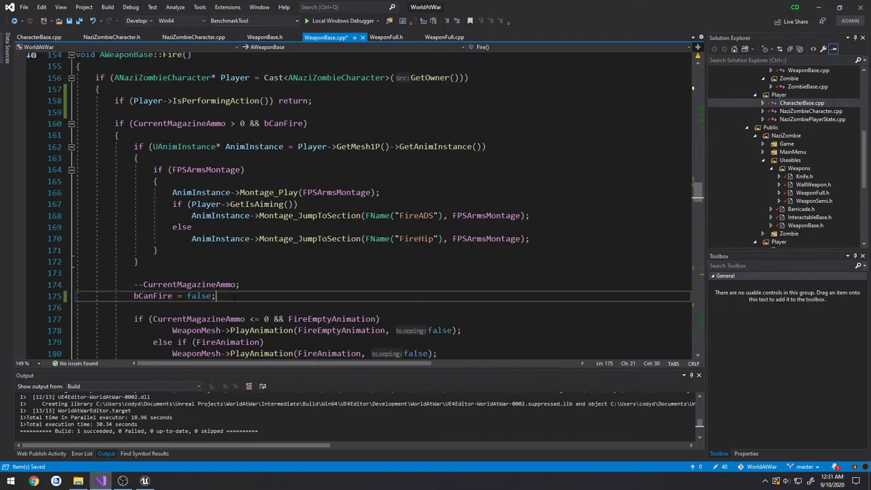
{"action": "key", "text": "enter"}
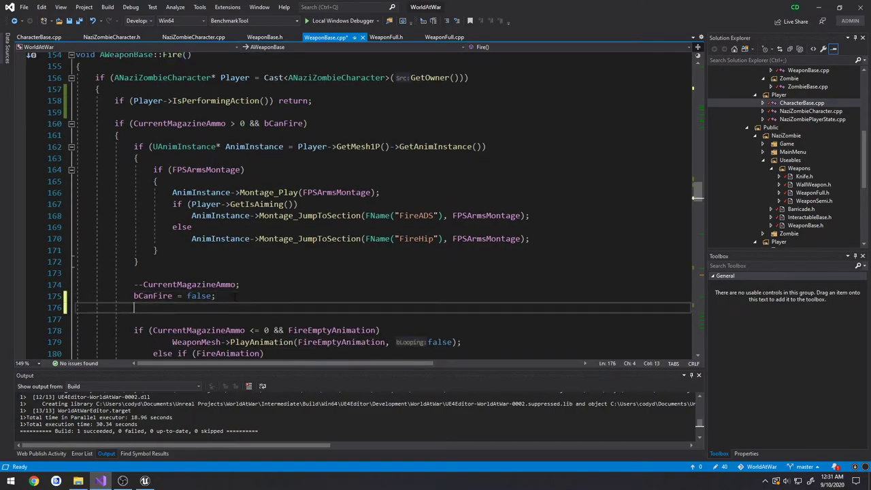
{"action": "type", "text": "bIsFiring = true;"}
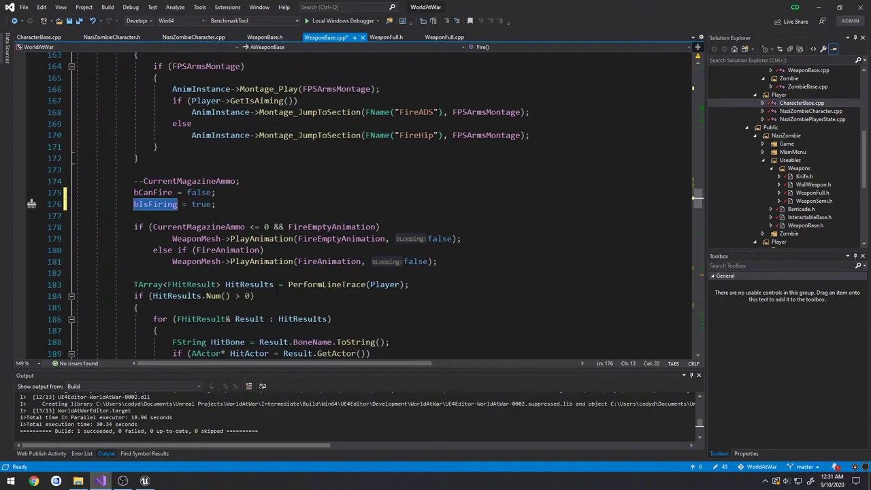
{"action": "scroll", "scroll_direction": "down", "scroll_amount": 3}
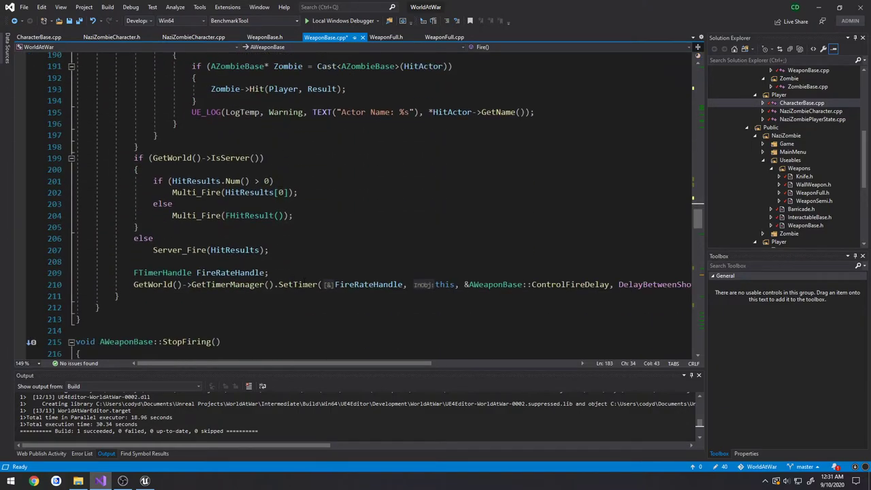
{"action": "scroll", "scroll_direction": "down", "scroll_amount": 3}
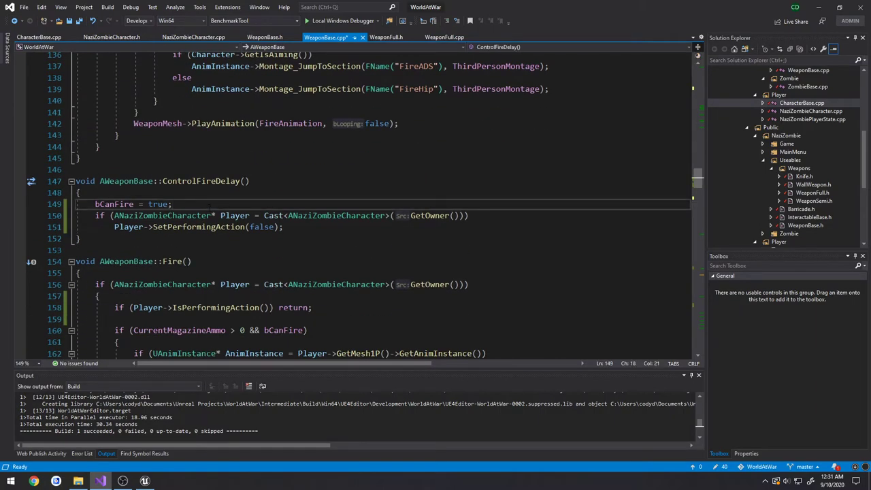
{"action": "type", "text": "bIsFiring"}
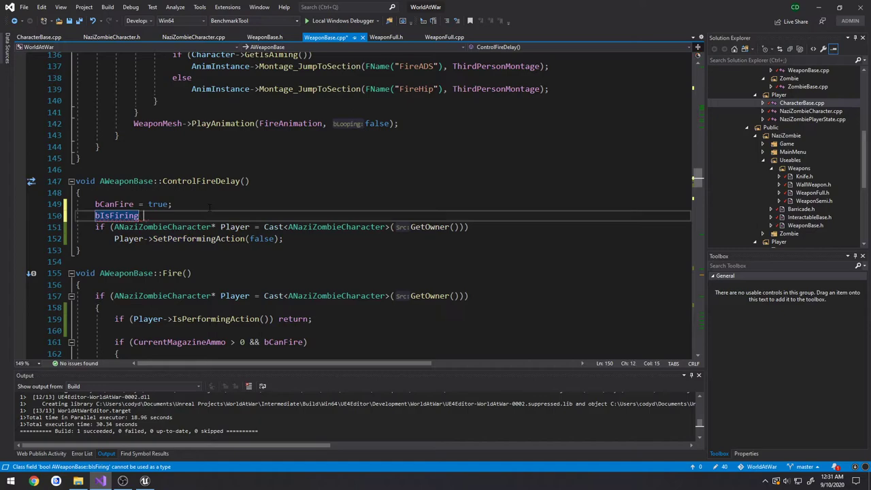
{"action": "type", "text": "= false;"}
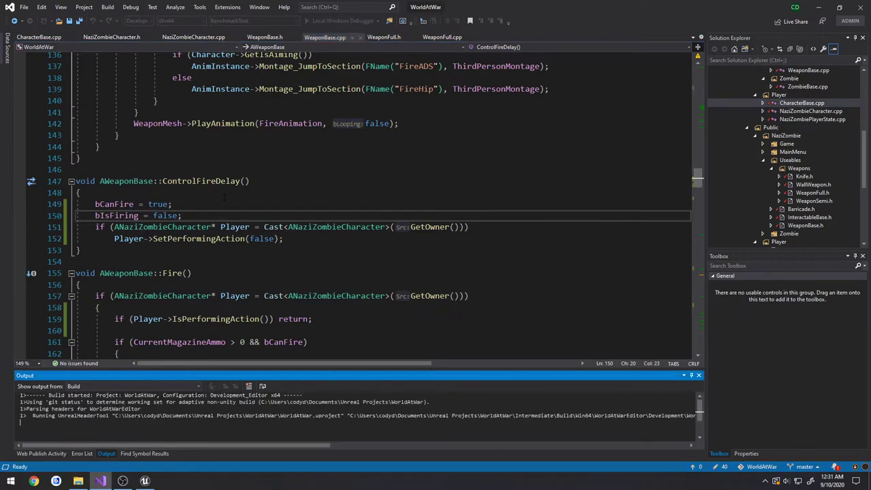
Let the WorldAtWar build finish, then bring up the WorldAtWar project folder window
{"action": "left_click", "coordinate": [144, 482]}
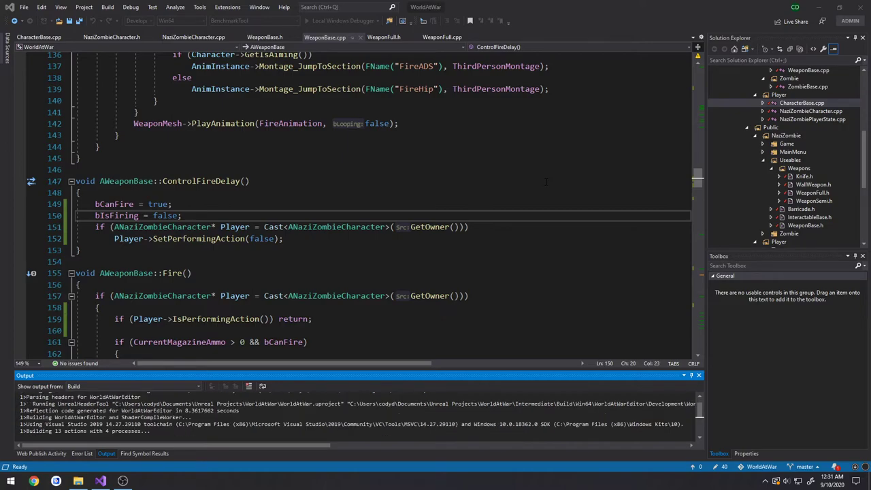
{"action": "mouse_move", "coordinate": [78, 481]}
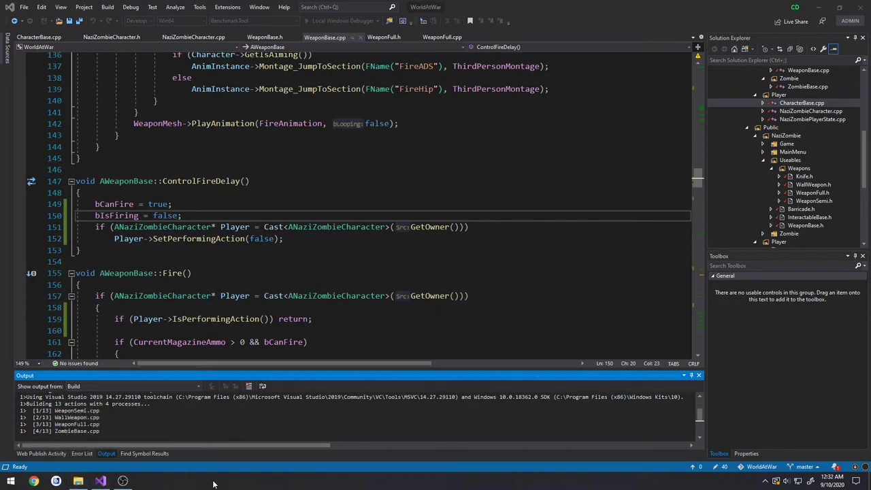
{"action": "left_click", "coordinate": [78, 481]}
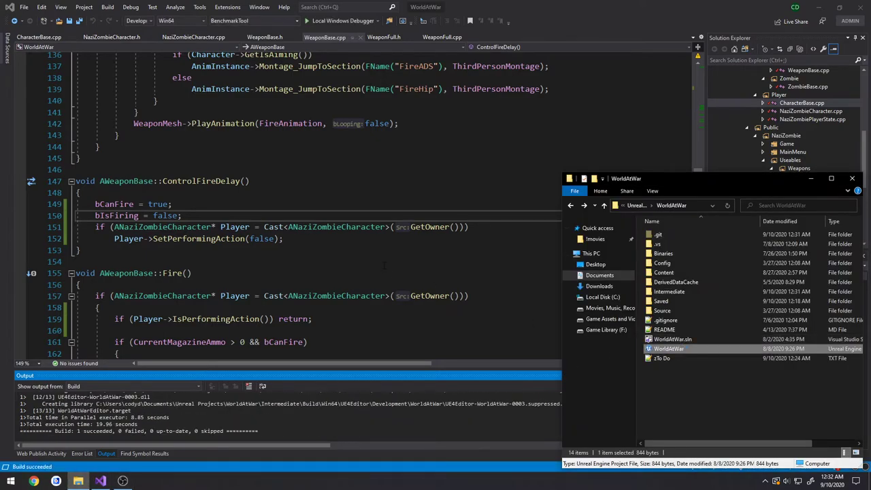
Launch WorldAtWar.uproject in Unreal Editor and start a play session with the pistol
{"action": "double_click", "coordinate": [669, 348]}
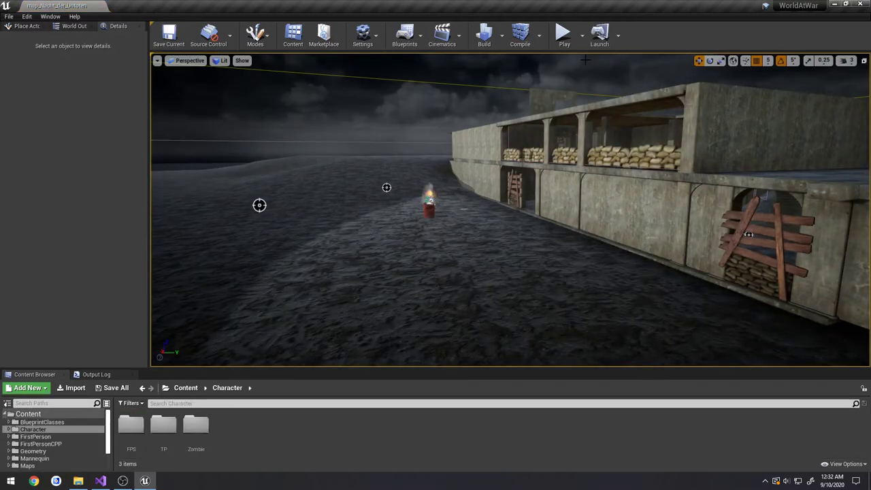
{"action": "left_click", "coordinate": [564, 34]}
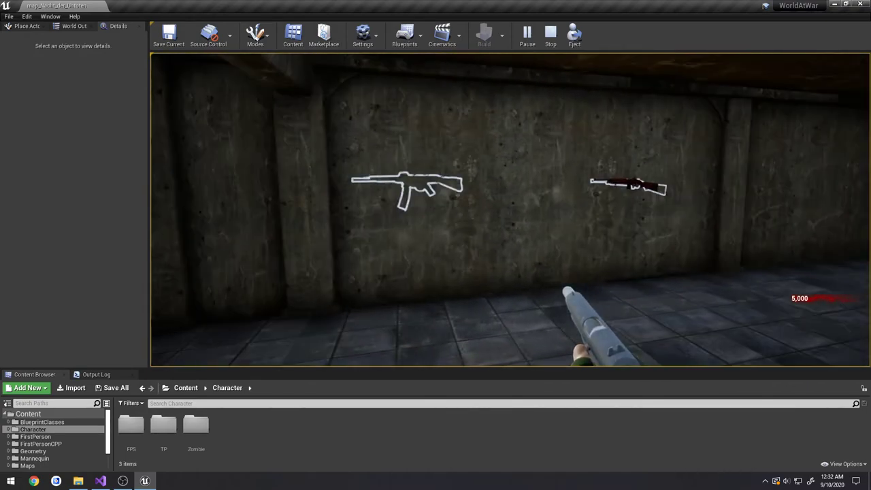
End the pistol play session before editing WeaponBase.h
{"action": "left_click", "coordinate": [550, 32]}
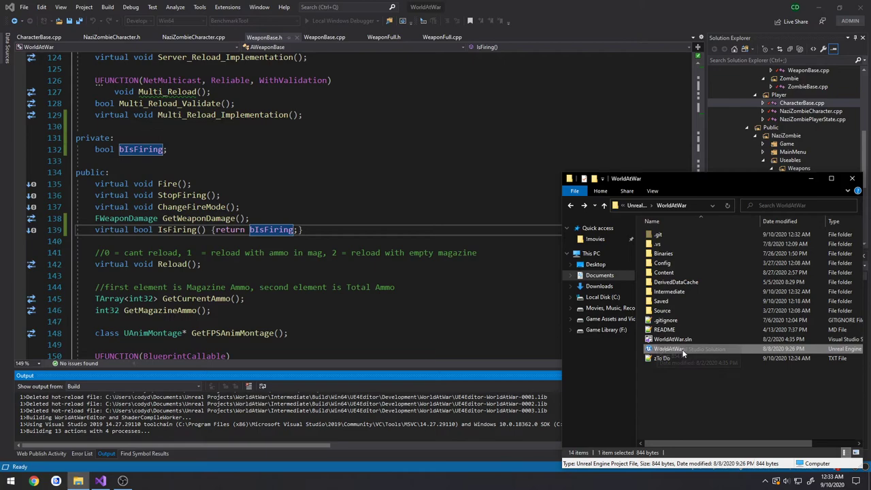
{"action": "mouse_move", "coordinate": [670, 349]}
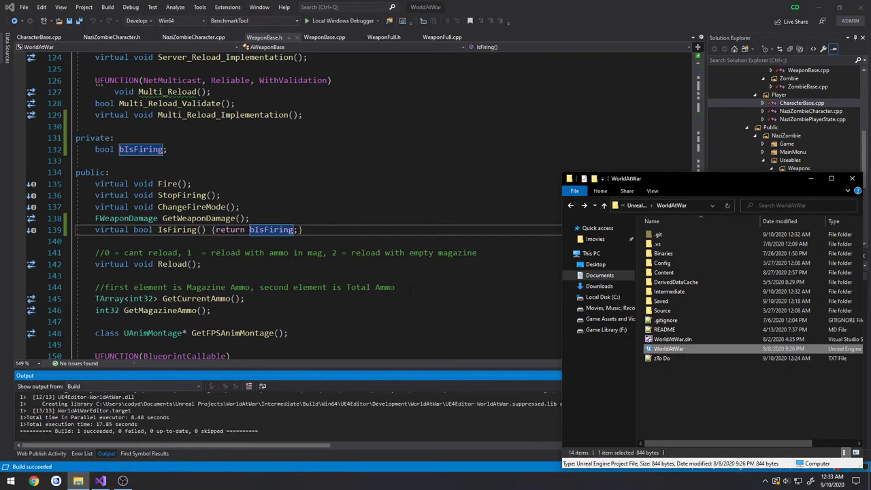
Reopen WorldAtWar.uproject from File Explorer to load the Nacht der Untoten map
{"action": "double_click", "coordinate": [668, 349]}
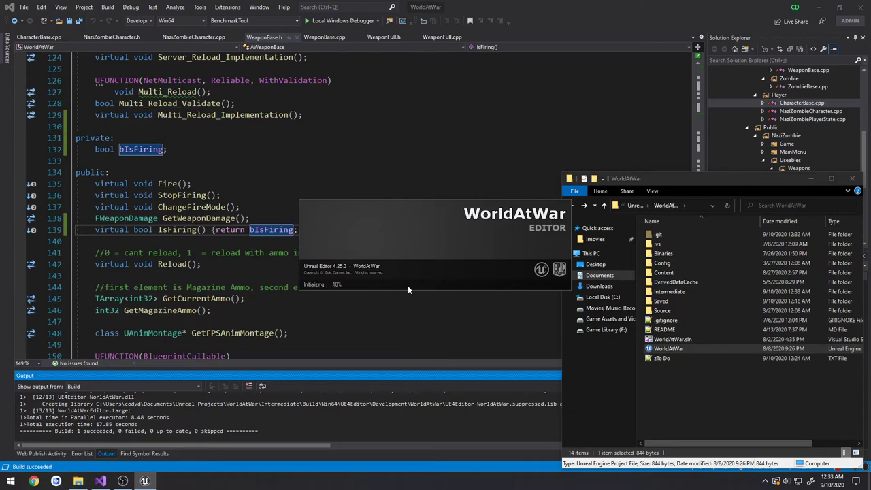
{"action": "mouse_move", "coordinate": [401, 250]}
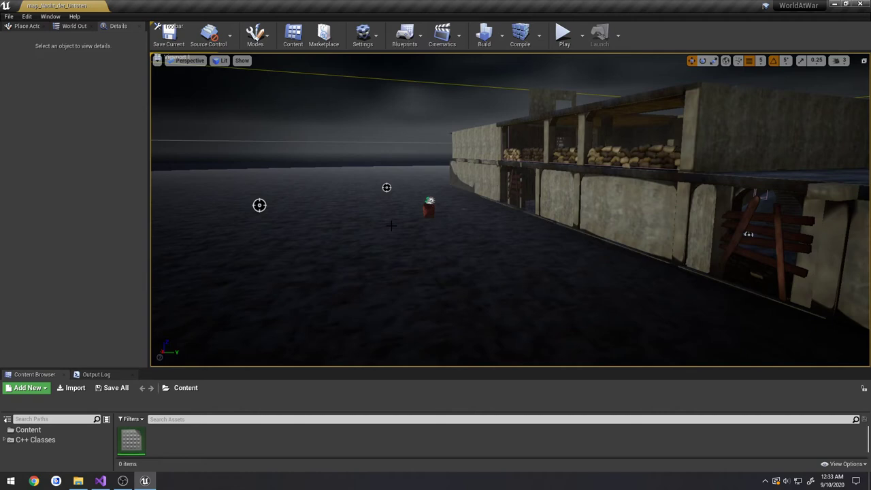
{"action": "mouse_move", "coordinate": [549, 175]}
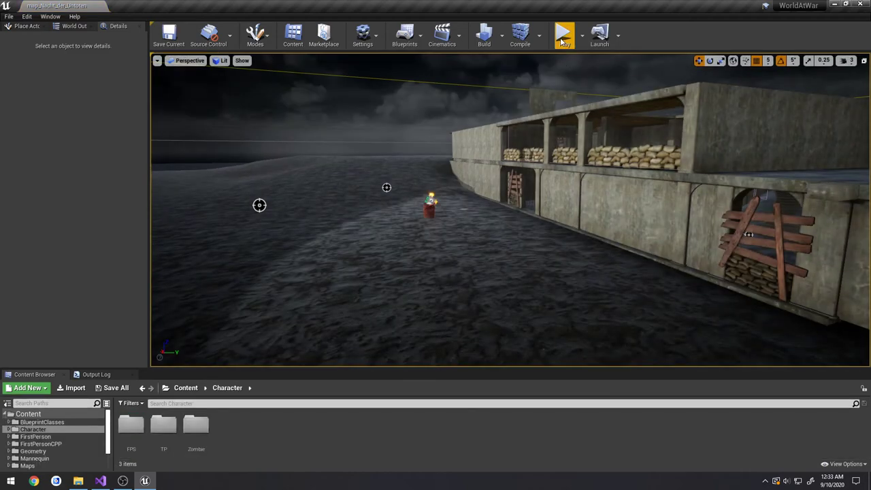
Play-test firing the rifle and switching weapons, then end the session
{"action": "left_click", "coordinate": [564, 34]}
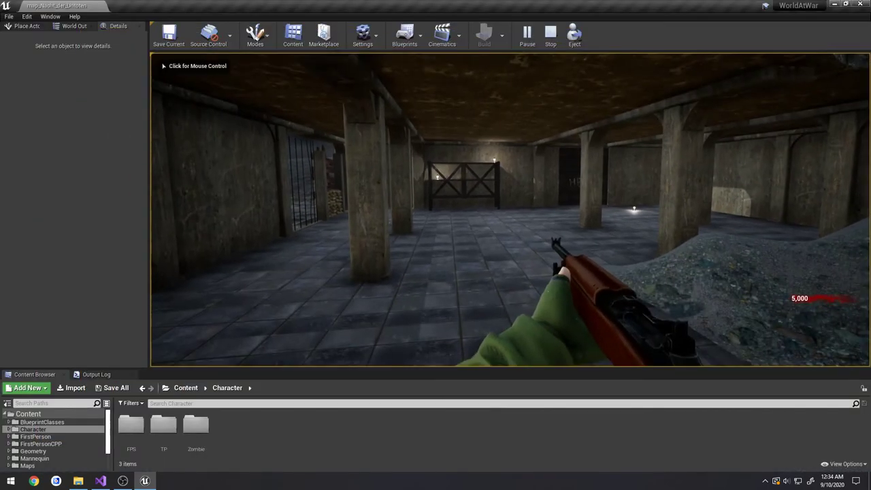
{"action": "left_click", "coordinate": [550, 32]}
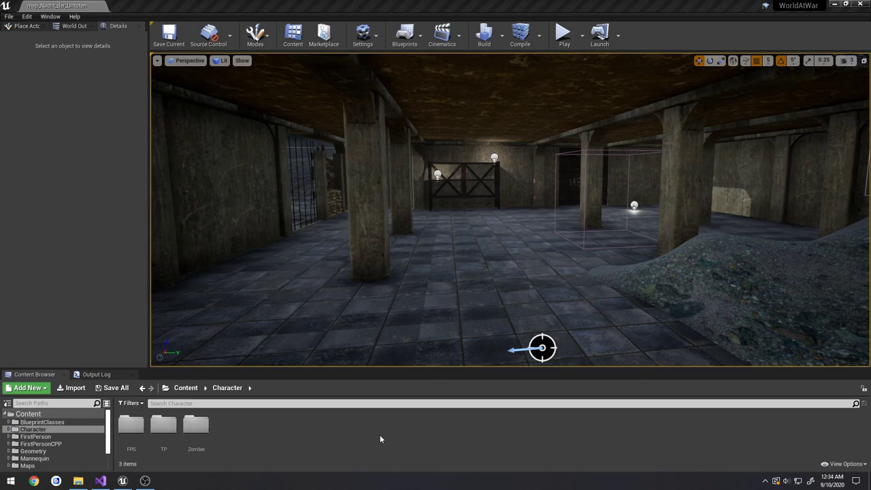
{"action": "mouse_move", "coordinate": [382, 438]}
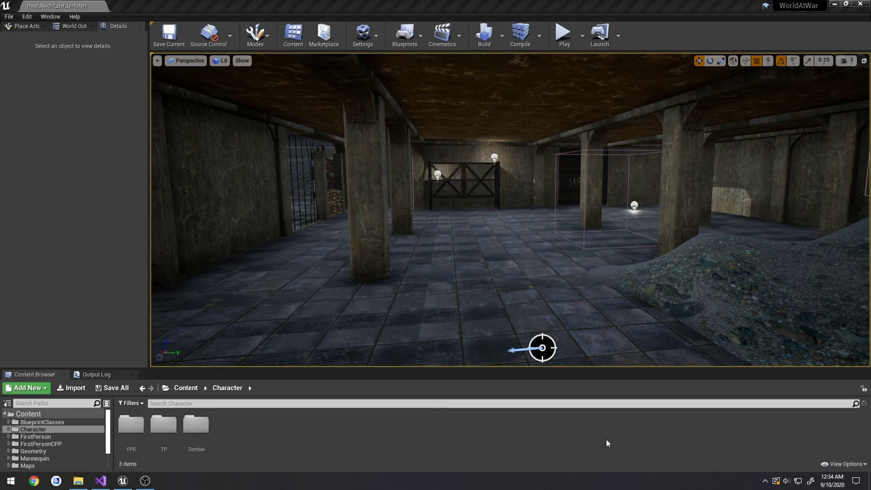
{"action": "mouse_move", "coordinate": [691, 483]}
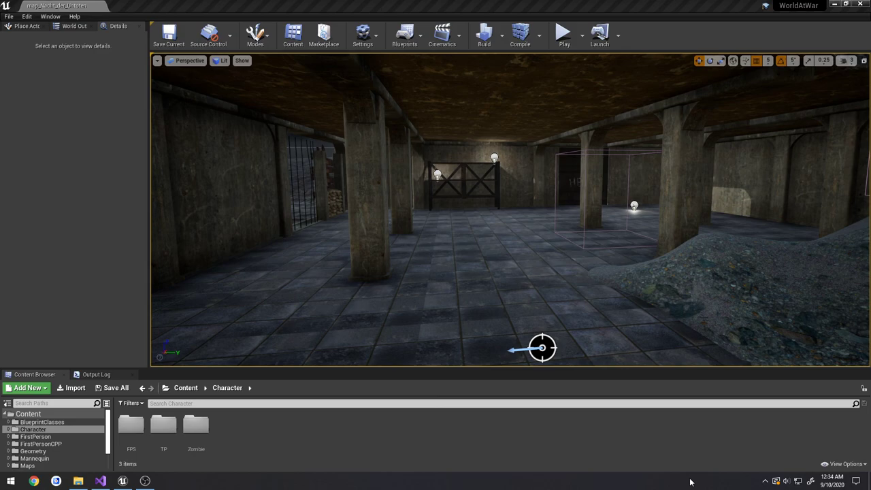